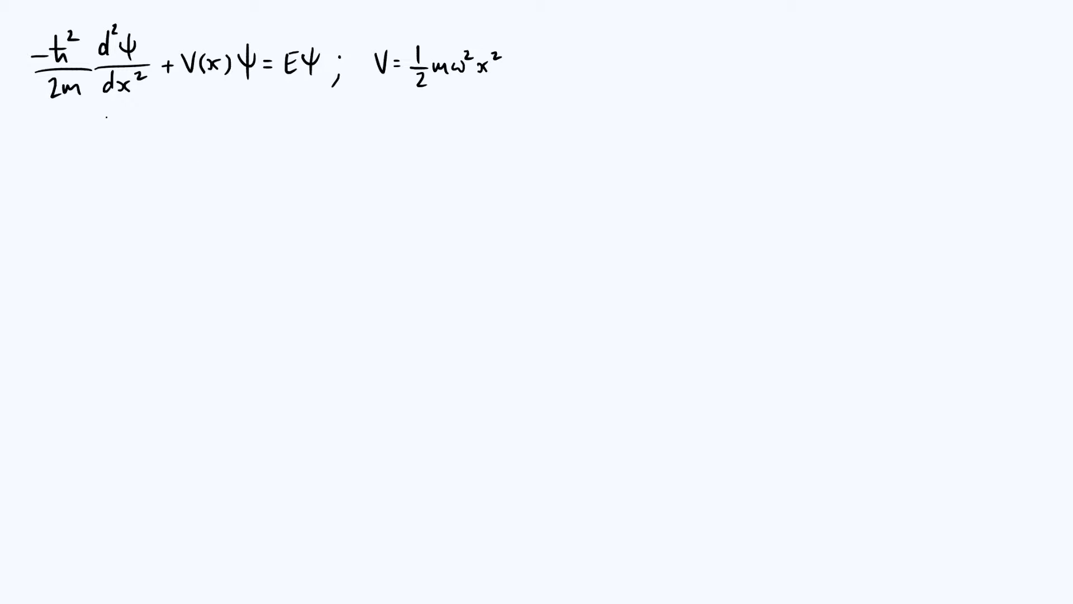
# Write −ħ²/2m d²ψ/dx² + V(x)ψ = Eψ with V = ½mω²x² at the top
pyautogui.moveTo(31, 119); pyautogui.dragTo(322, 119)
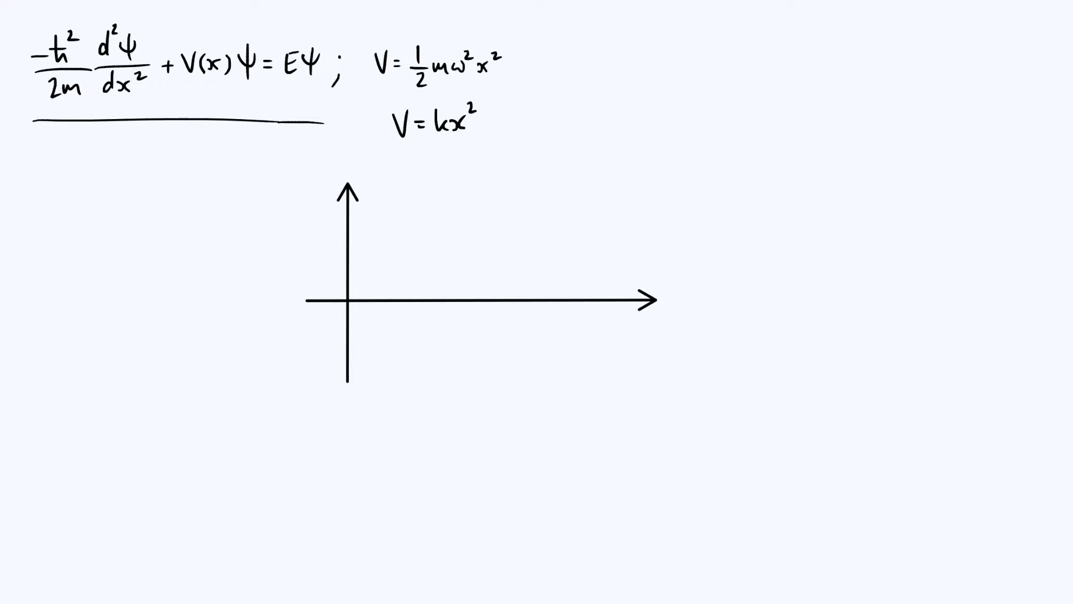
# Write V = kx² beneath the equation and draw x–y axes to plot it
pyautogui.write('V')
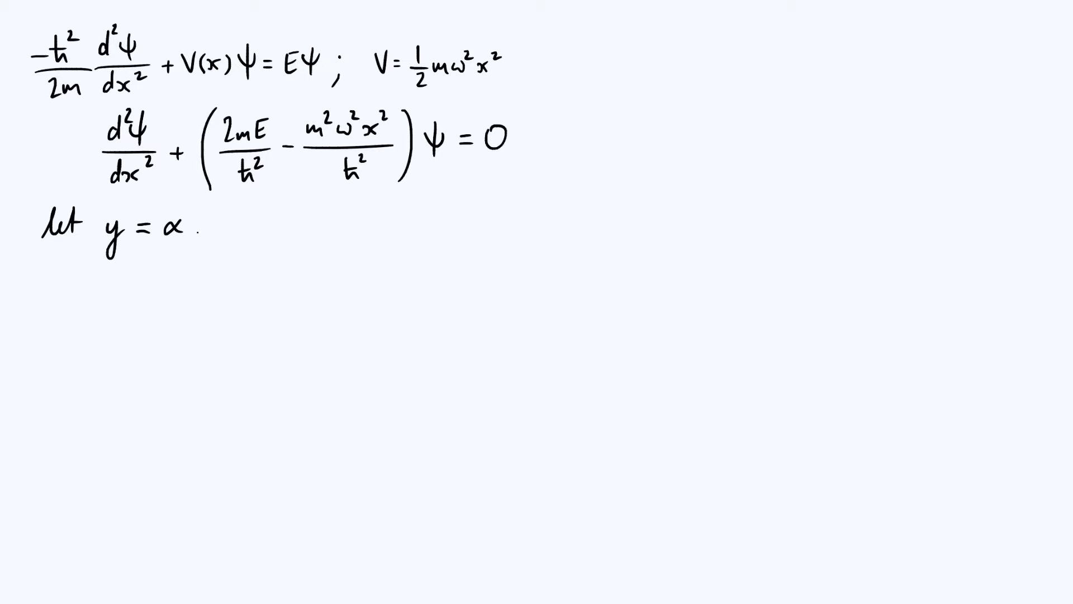
# Write 'let y = αx & ψ(x) = φ(y)' beneath the rearranged equation
pyautogui.write('x')
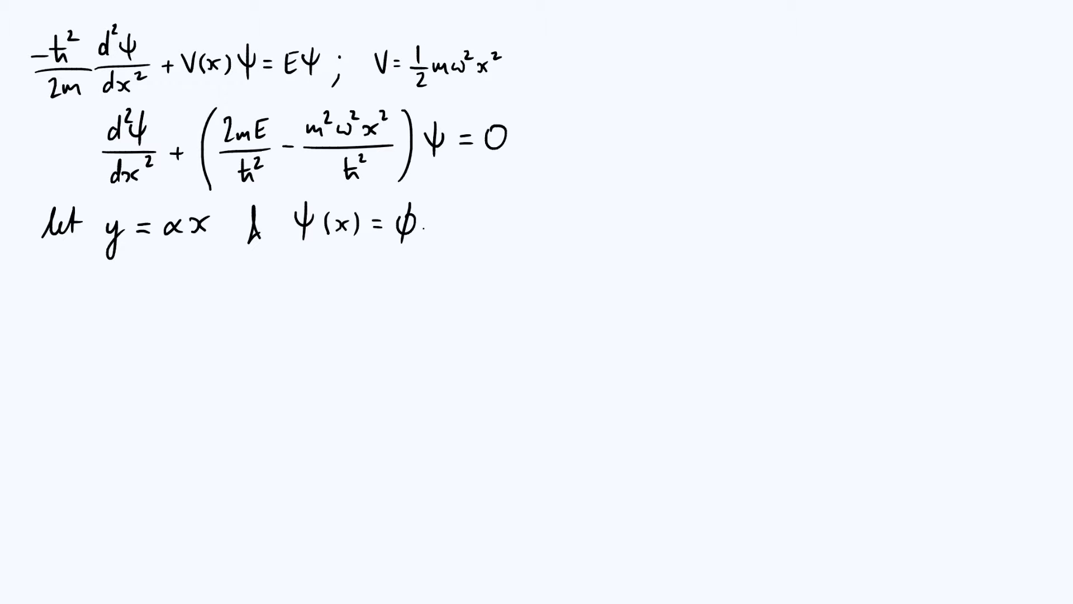
pyautogui.write('(y)')
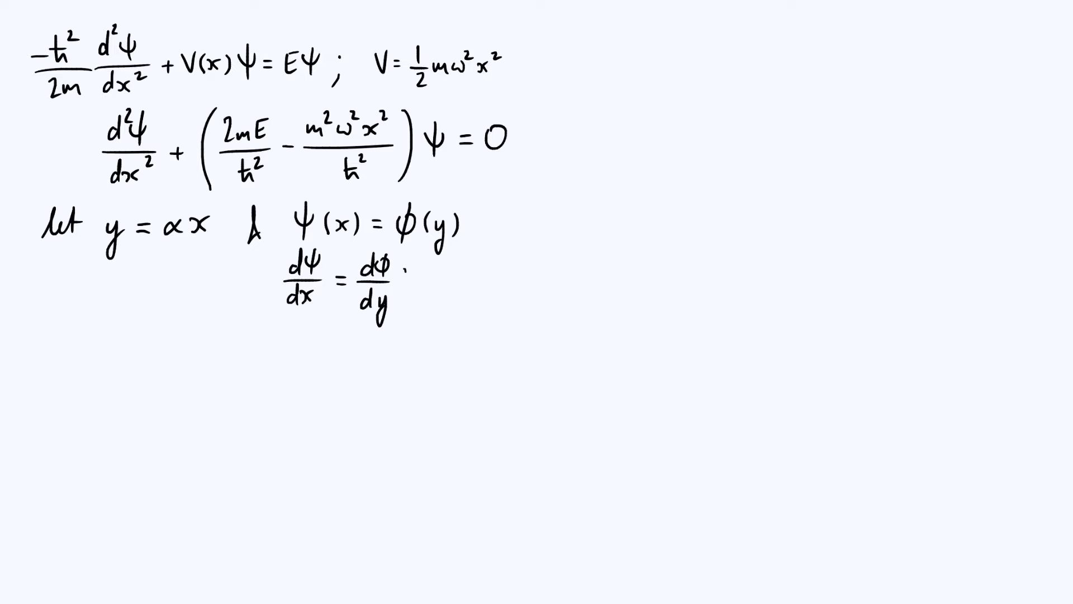
# Write dψ/dx = α dφ/dy and d²ψ/dx² = α² d²φ/dy², then begin α² d²φ/dy² +
pyautogui.write('dy/dx')
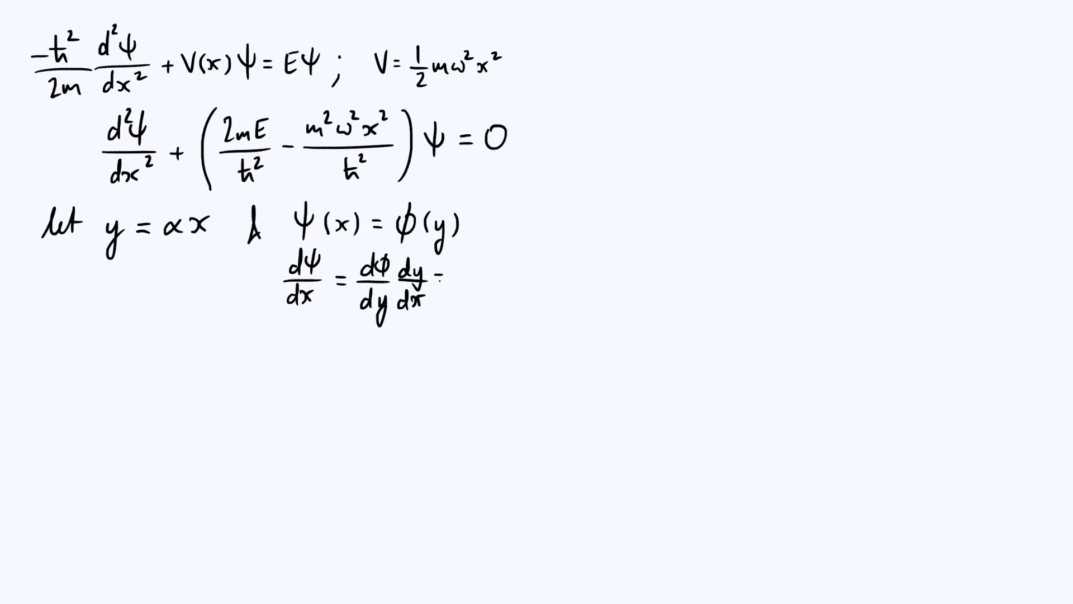
pyautogui.write('= α dφ/dy')
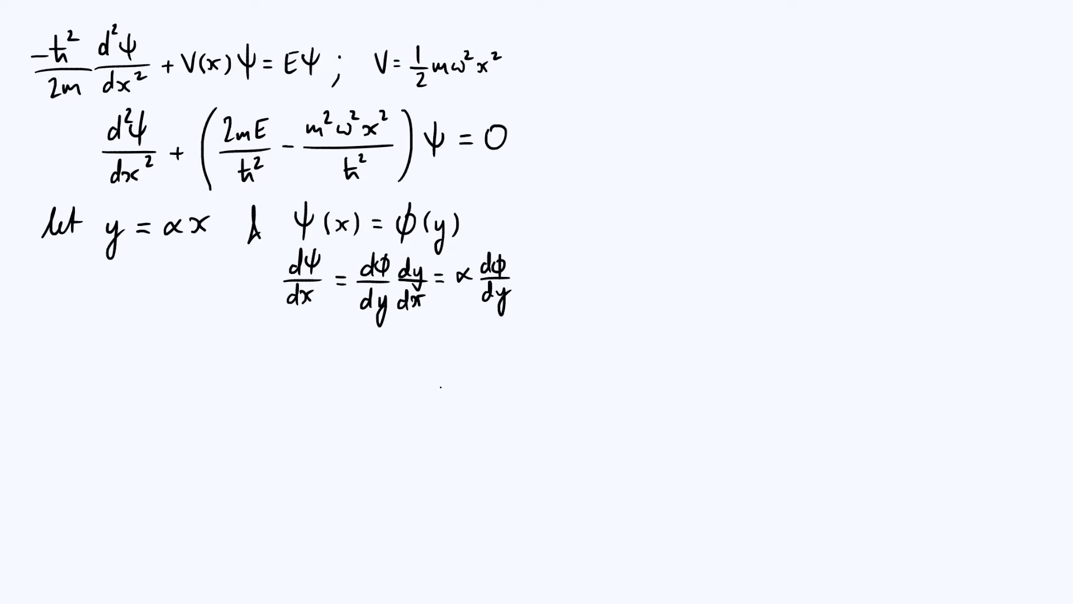
pyautogui.write('d²ψ/d')
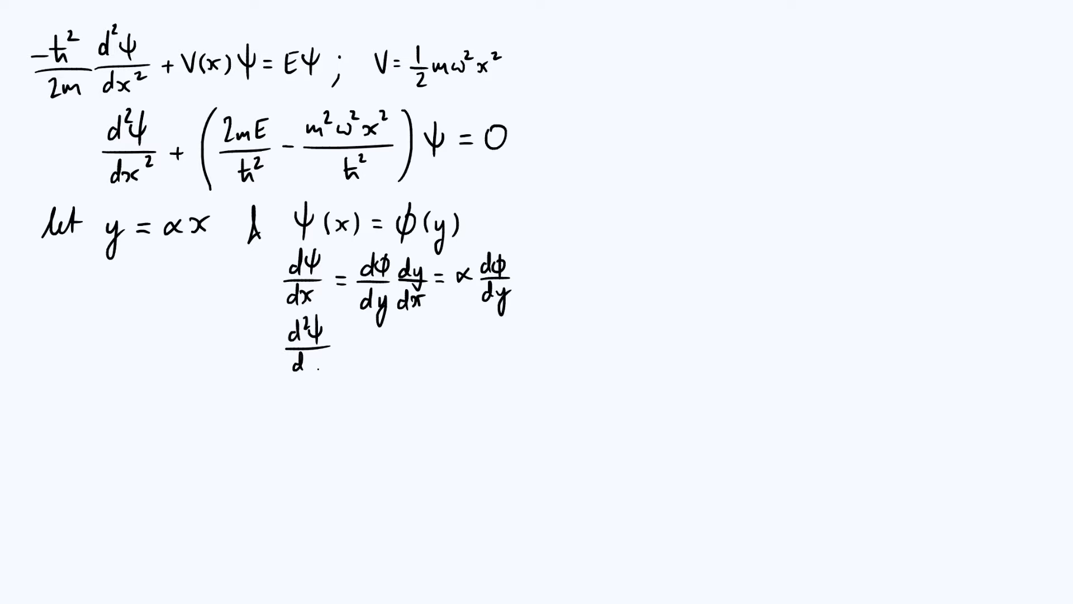
pyautogui.write('x² = α² d²φ/dy²')
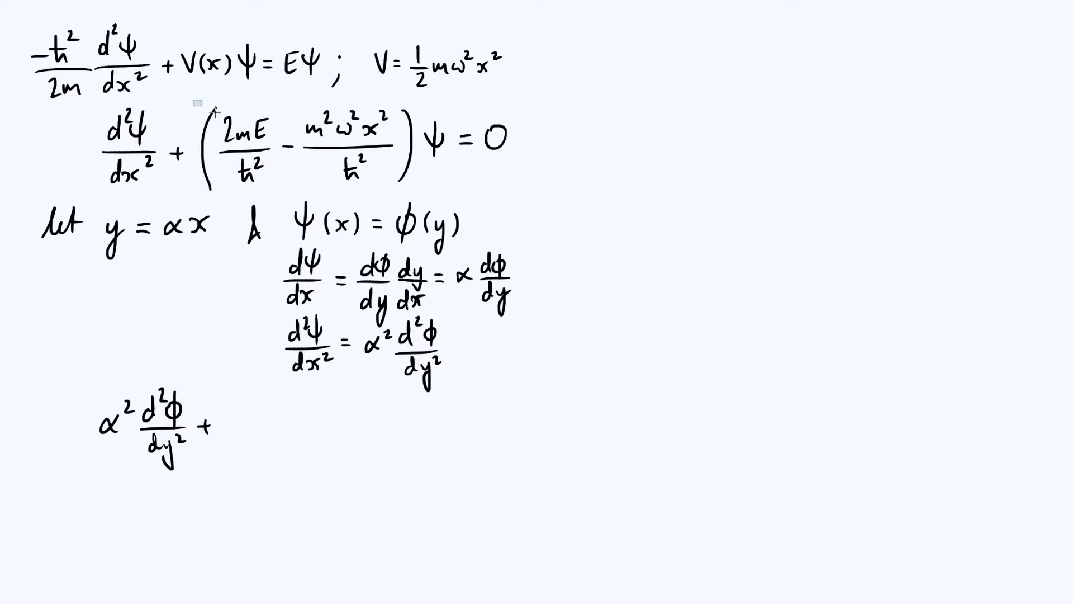
# Complete the substituted φ equation with = 0 and circle the x² term
pyautogui.moveTo(198, 103); pyautogui.dragTo(428, 199)
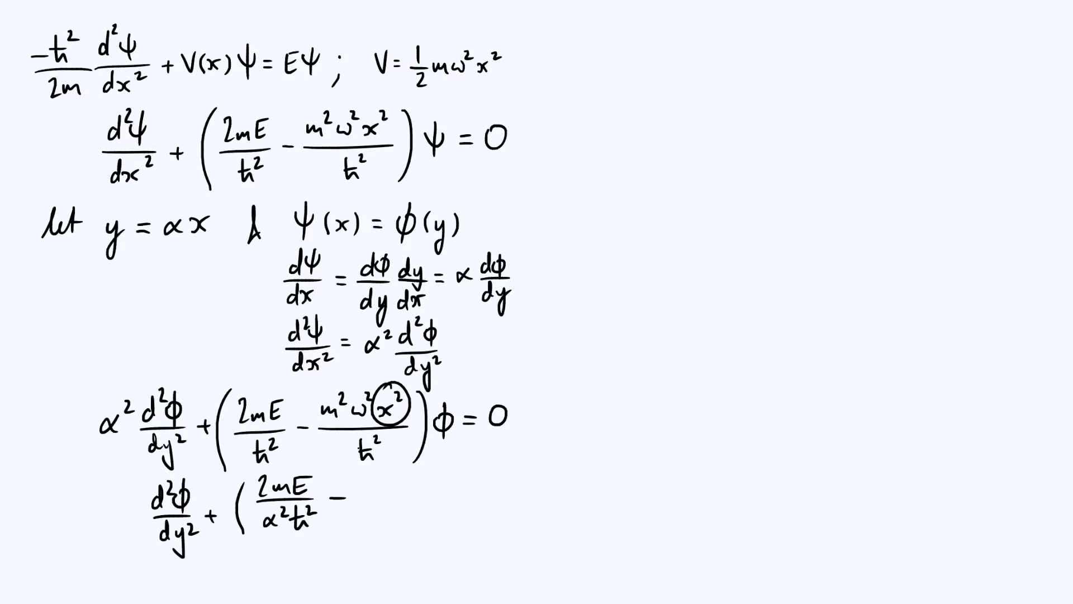
pyautogui.moveTo(591, 399)
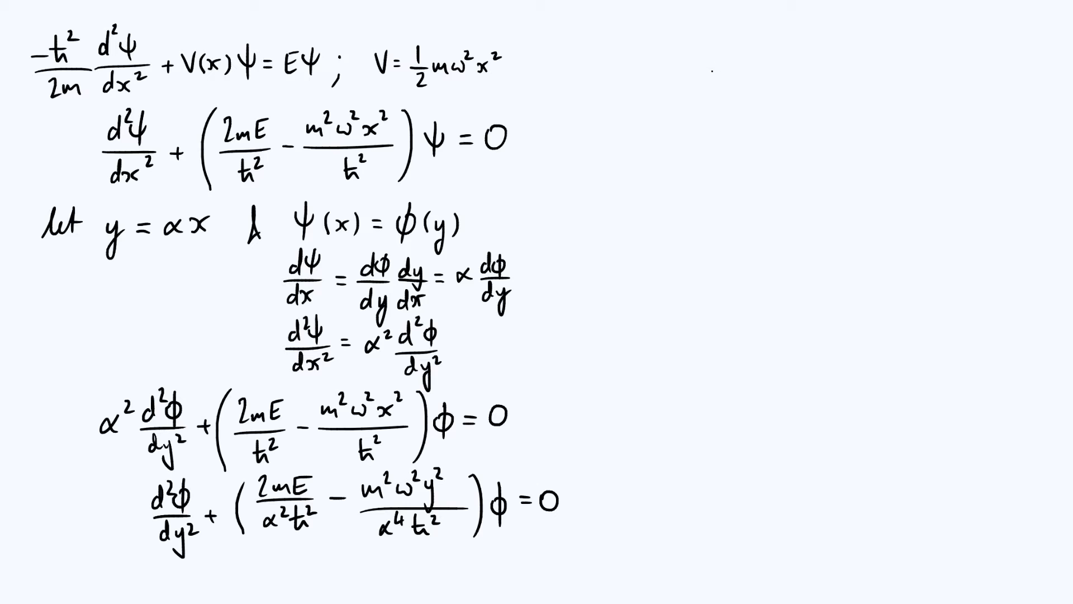
pyautogui.write('let')
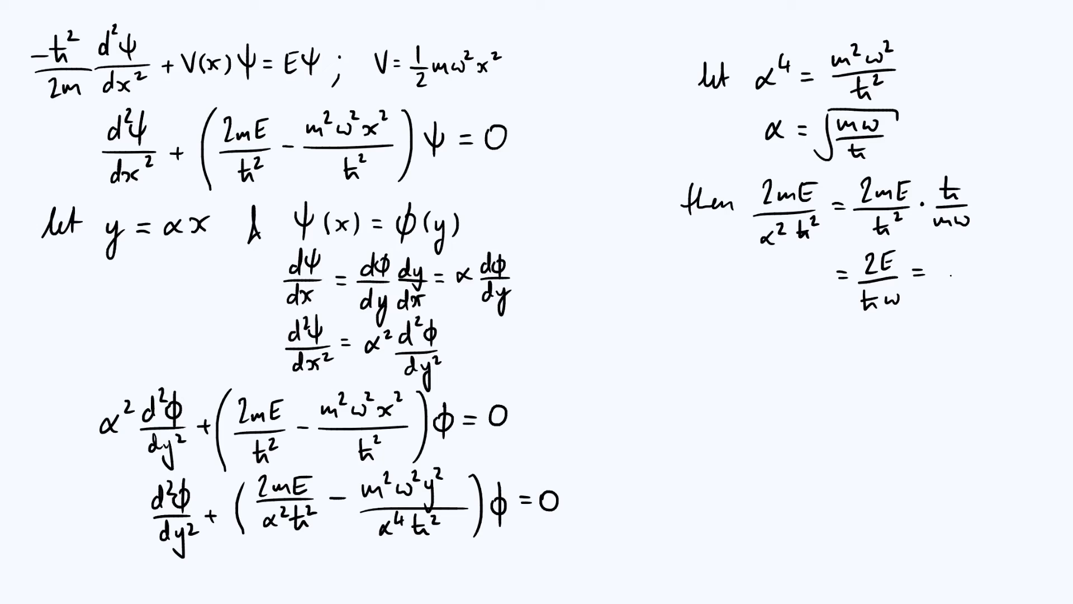
pyautogui.moveTo(948, 267)
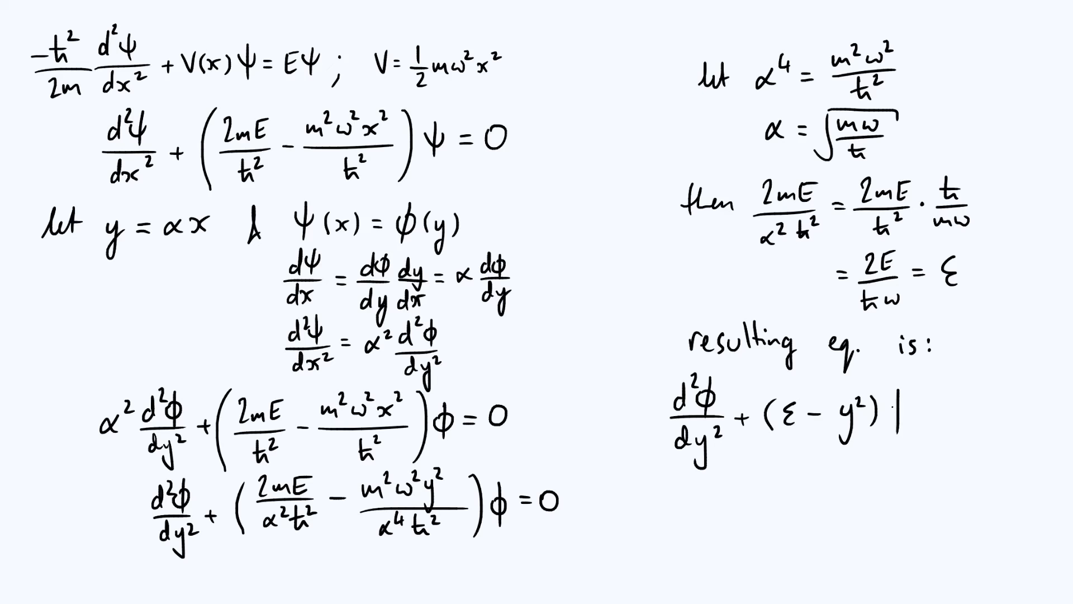
# Define ε = 2E/ħω and write 'resulting eq. is: d²φ/dy² + (ε − y²)φ = 0'
pyautogui.write('φ = 0')
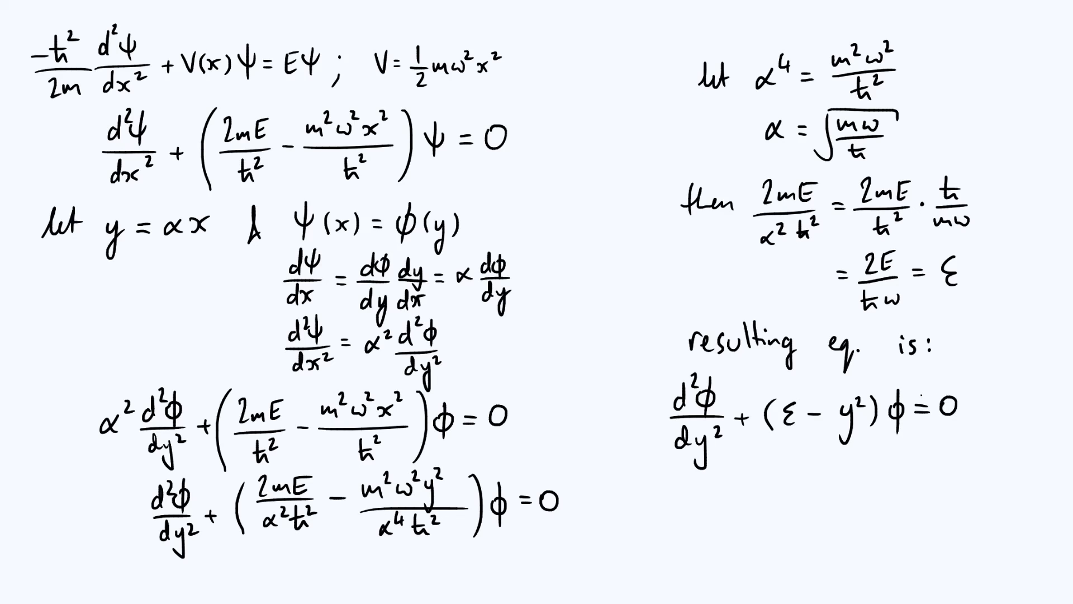